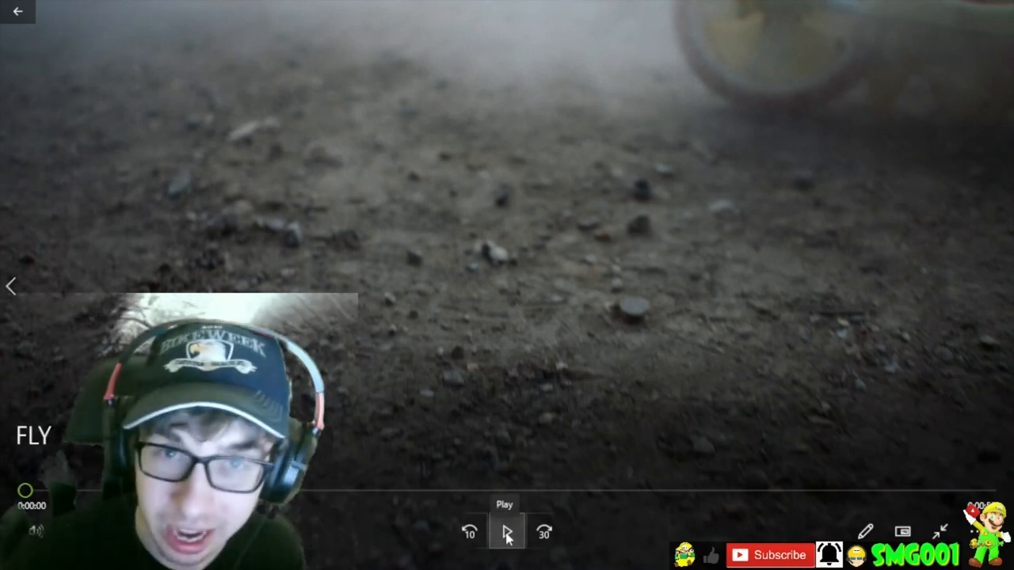
Start playback of the FLY video from the beginning.
{"action": "left_click", "coordinate": [505, 533]}
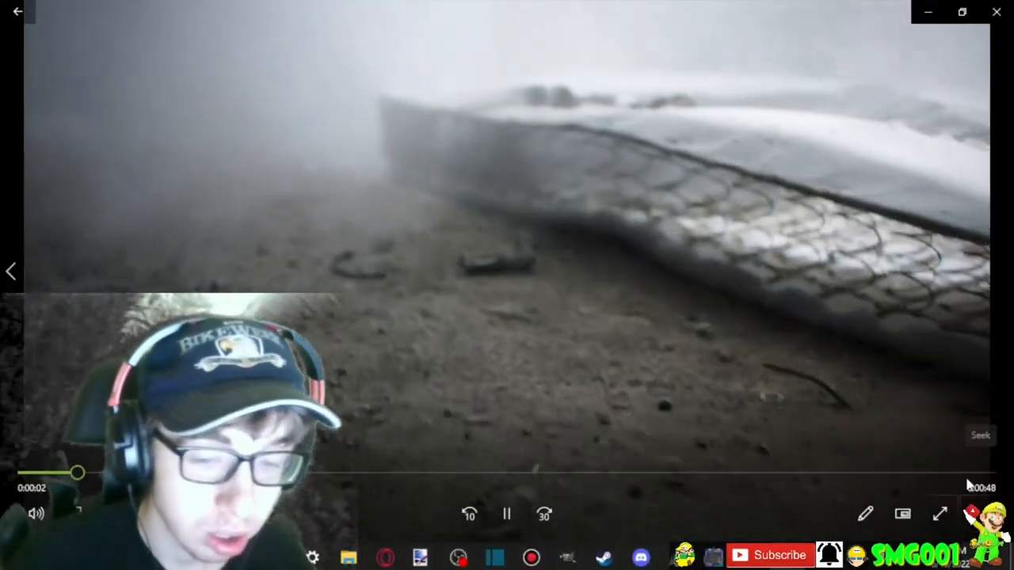